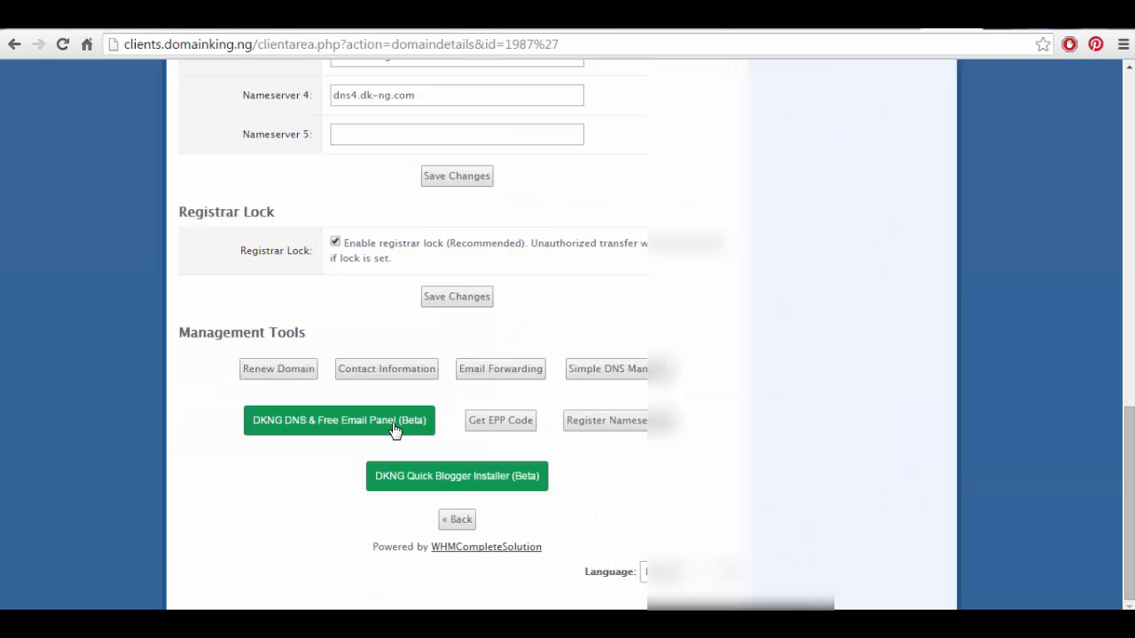
# Step: Launch the DKNG DNS & Free Email Panel (Beta) from Management Tools
pyautogui.click(341, 420)
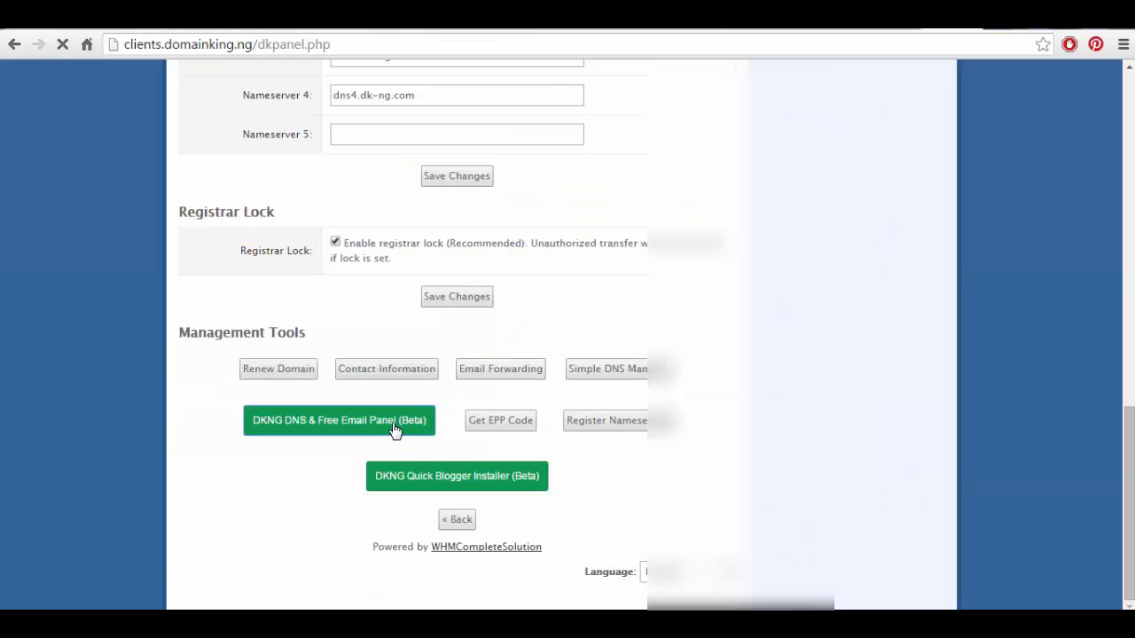
pyautogui.click(341, 418)
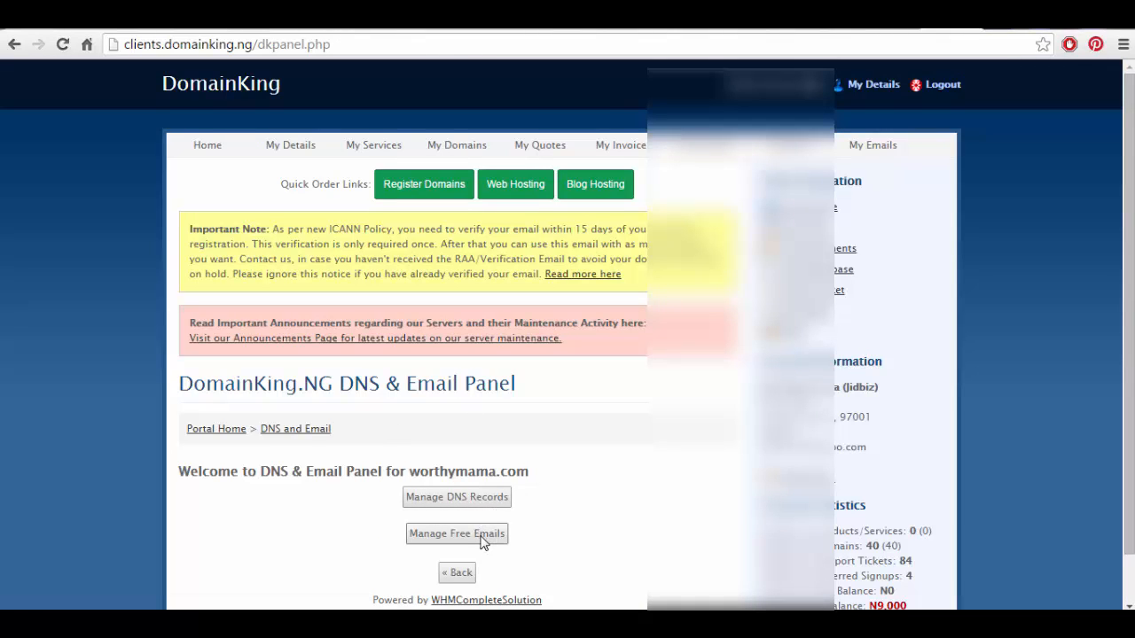
pyautogui.moveTo(433, 541)
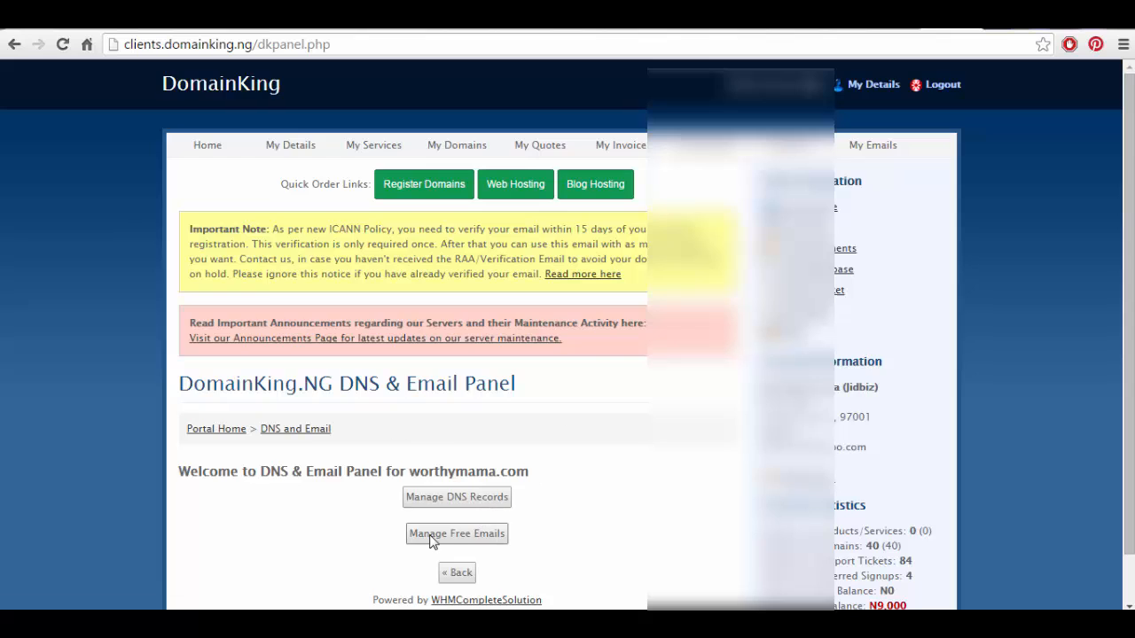
# Step: Go into Manage Free Emails and start the Add User form for worthymama.com
pyautogui.click(458, 532)
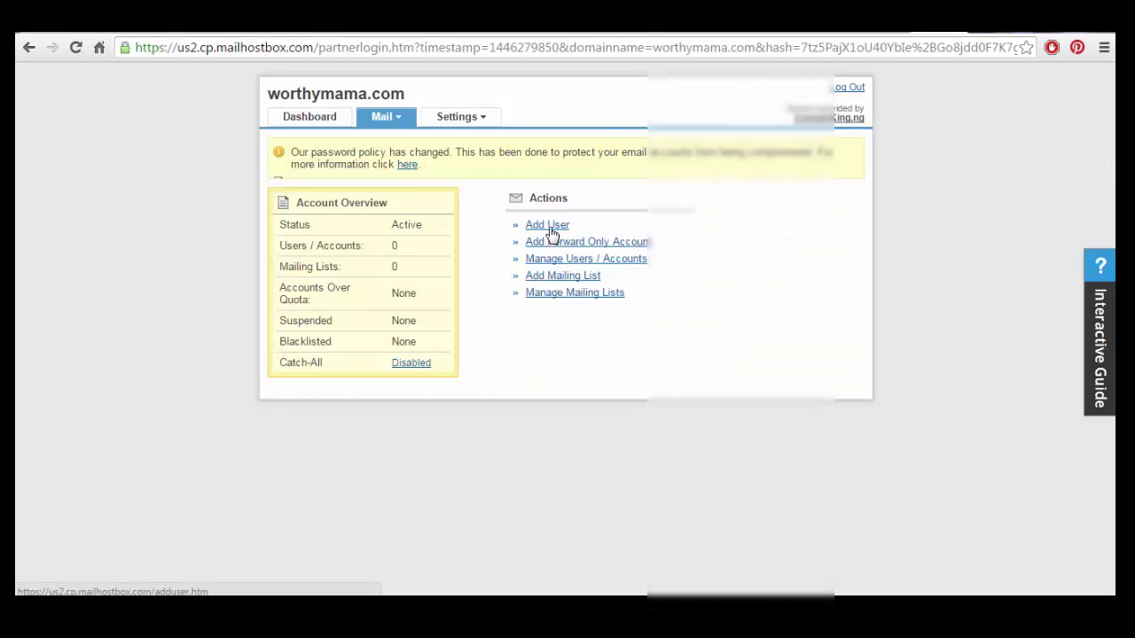
pyautogui.click(547, 223)
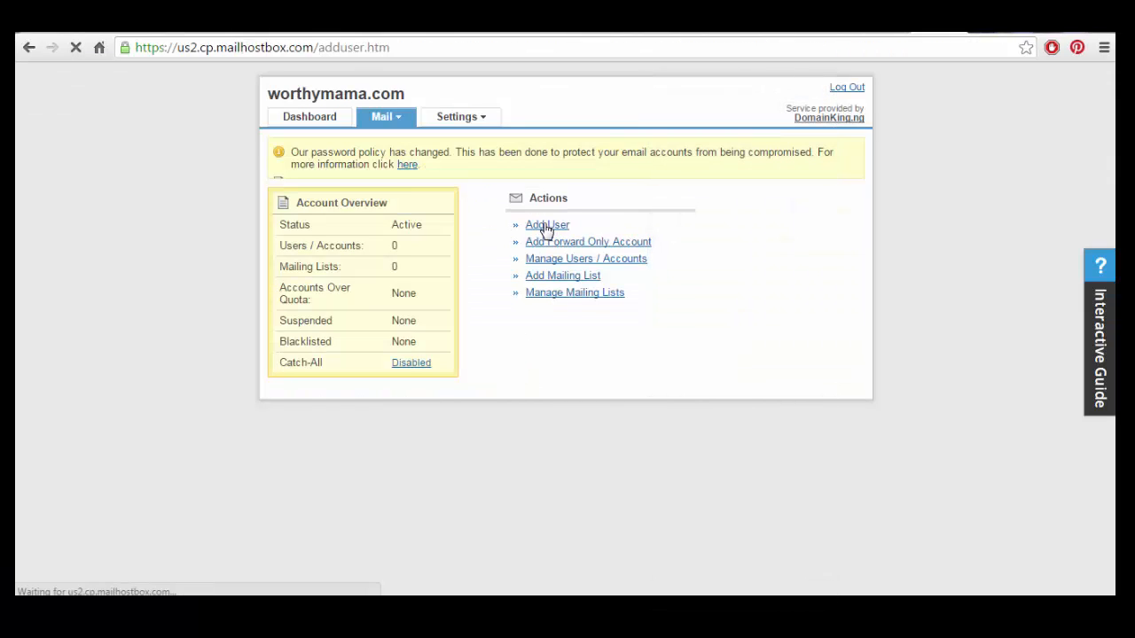
pyautogui.click(546, 223)
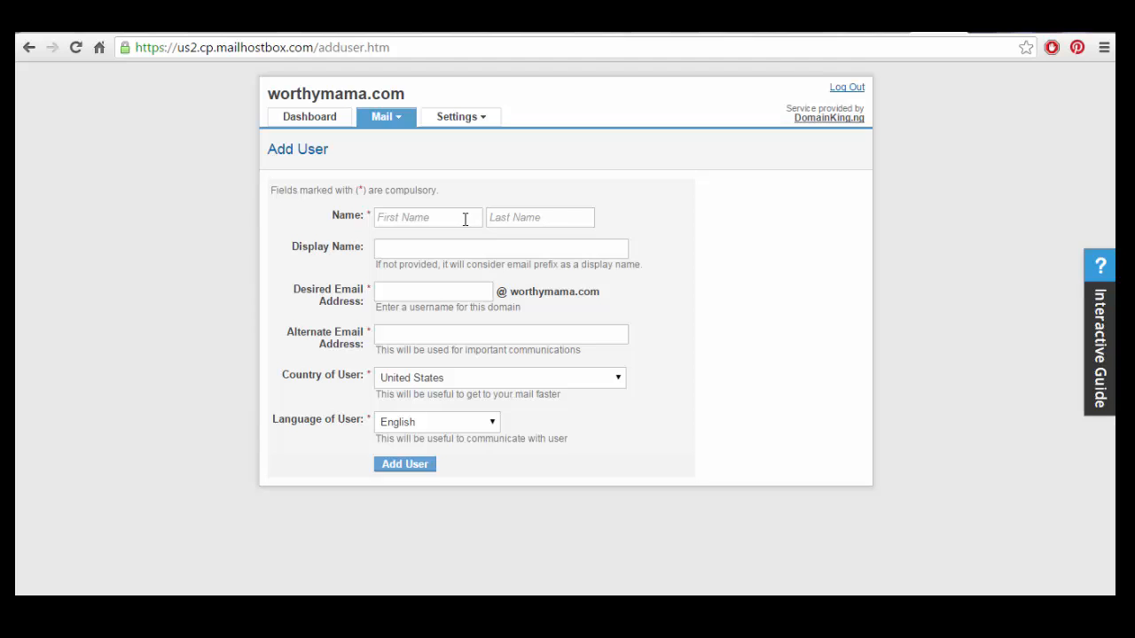
# Step: Enter first name Worthy, last name Mama, display name WorthyMama and email username info
pyautogui.click(427, 216)
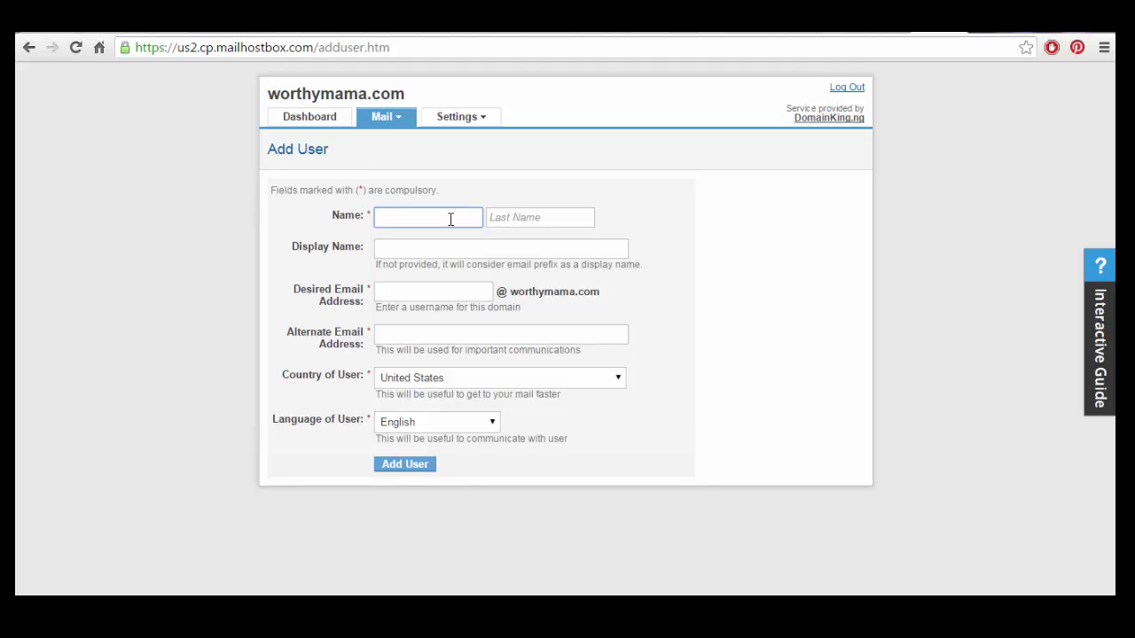
pyautogui.write('Worthy')
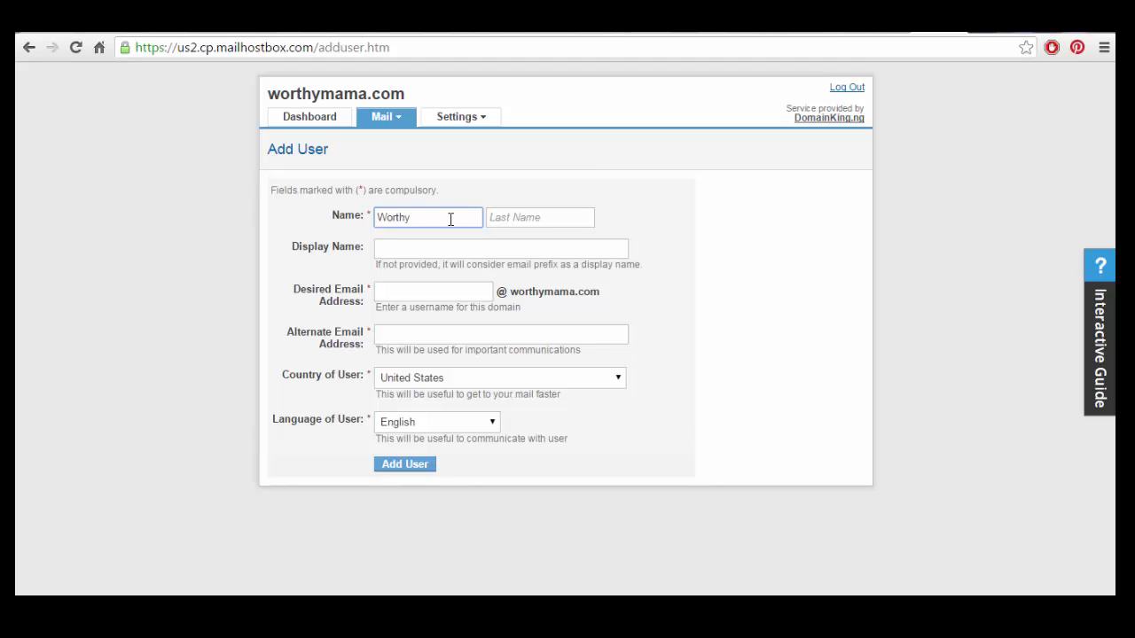
pyautogui.write('Mama')
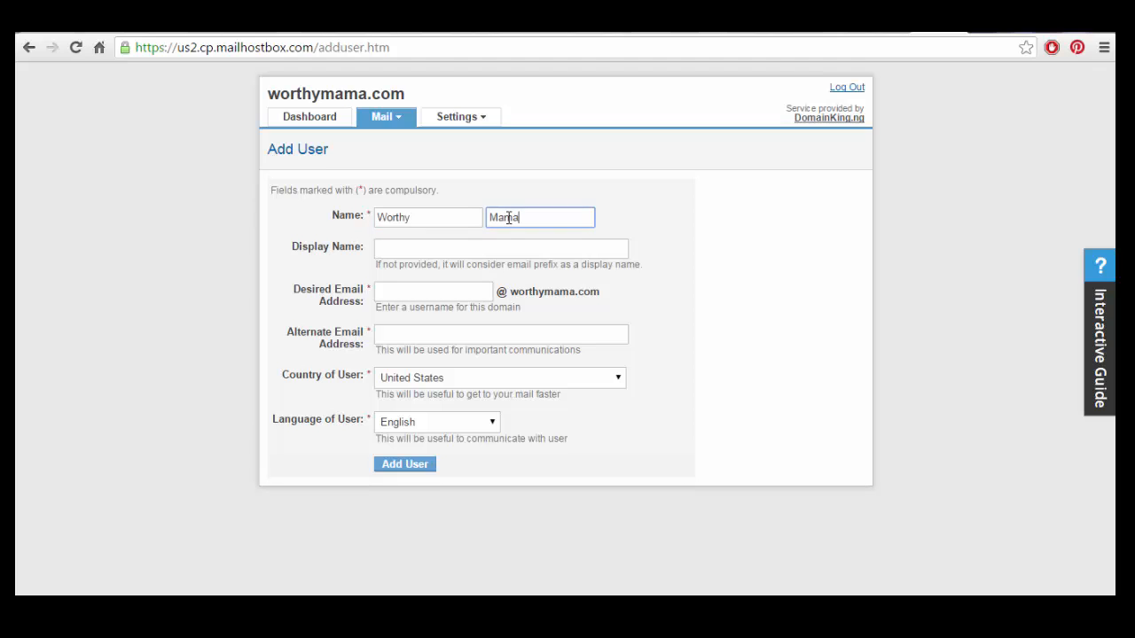
pyautogui.write('WorthyMama')
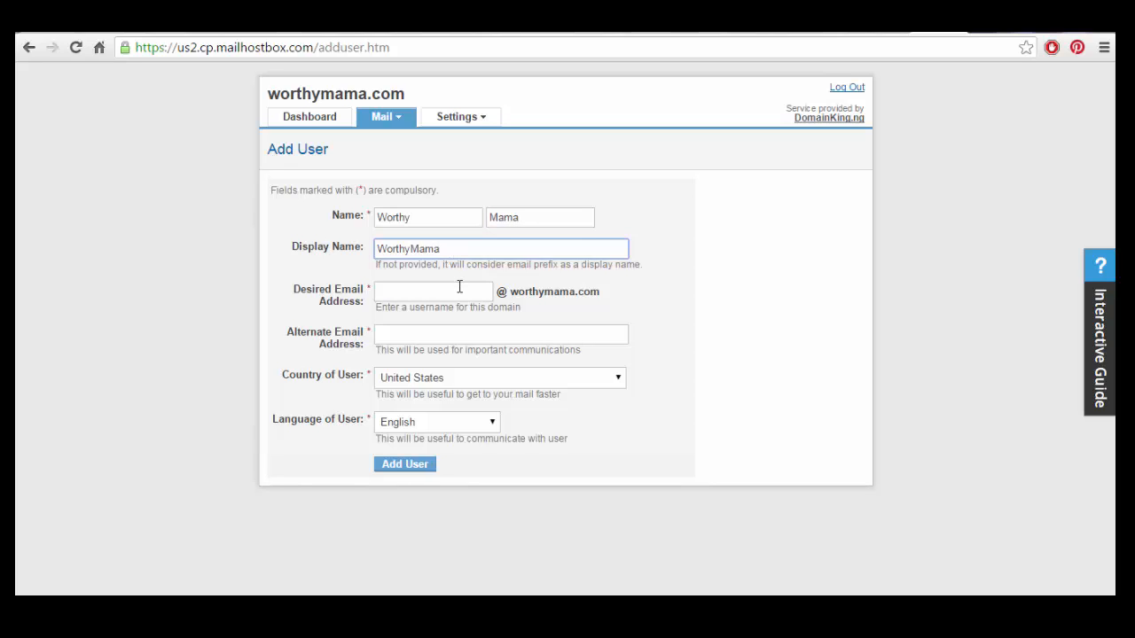
pyautogui.write('info')
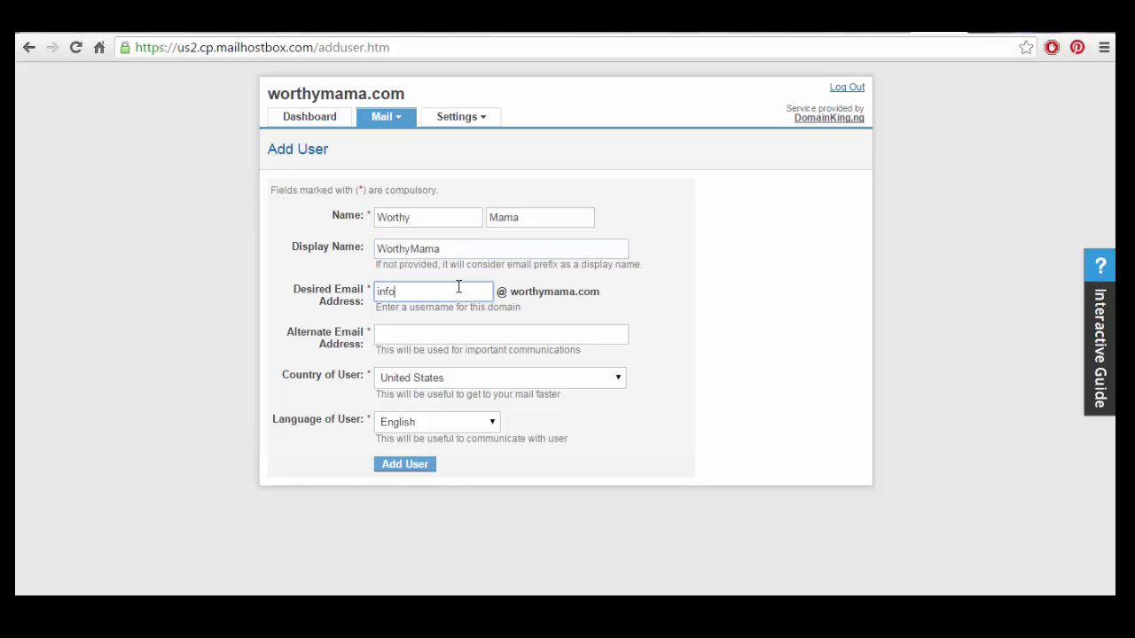
# Step: Set the Country of User to Nigeria
pyautogui.click(500, 334)
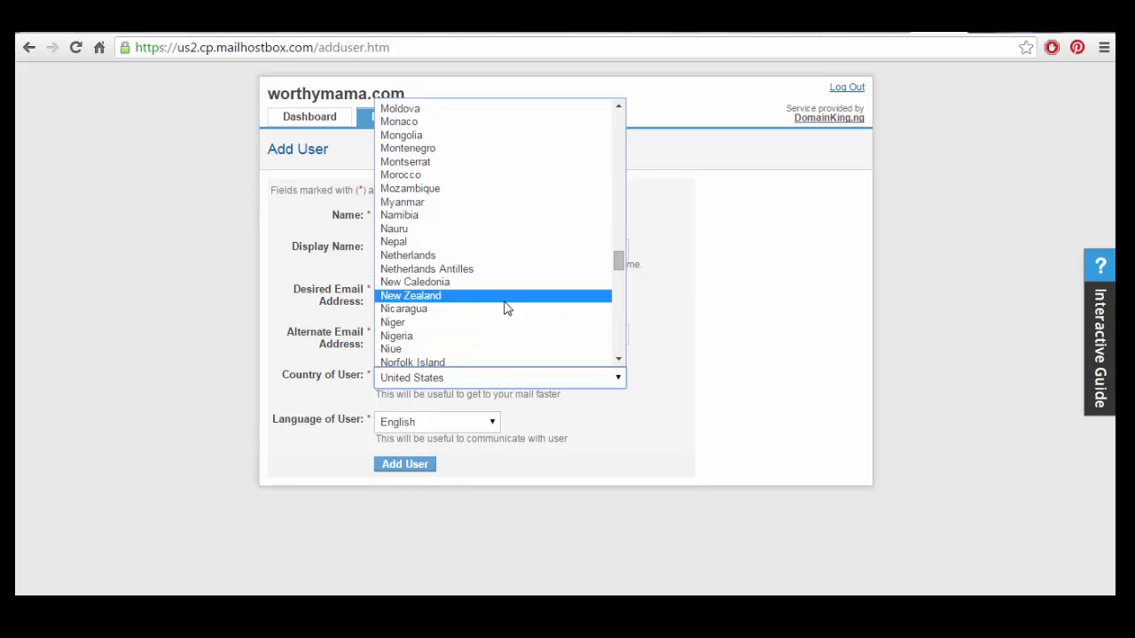
pyautogui.click(398, 335)
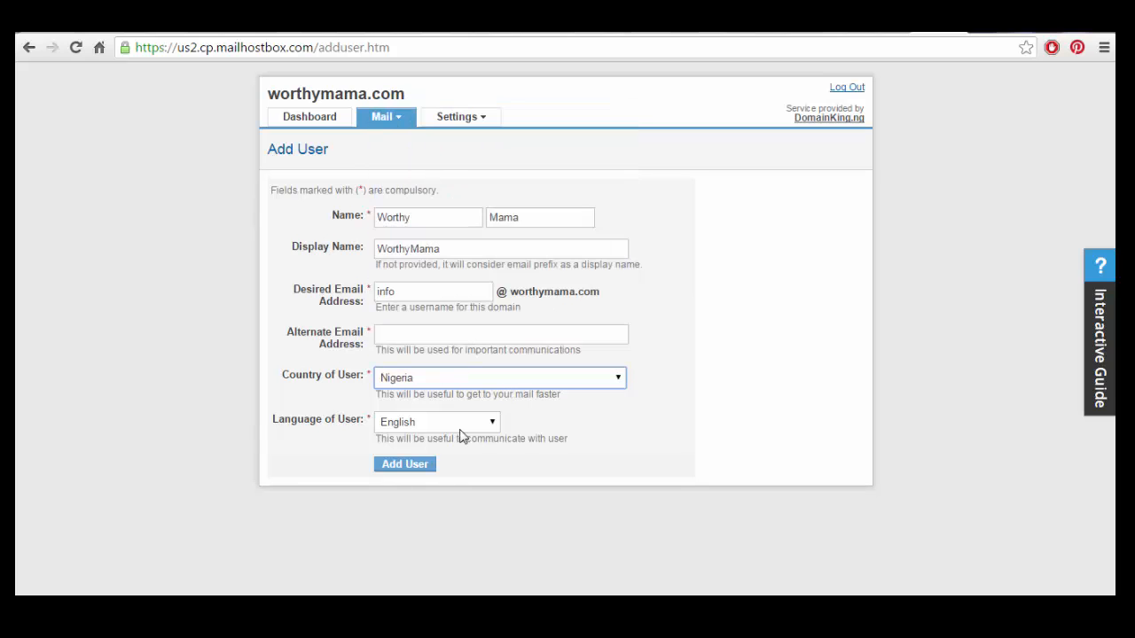